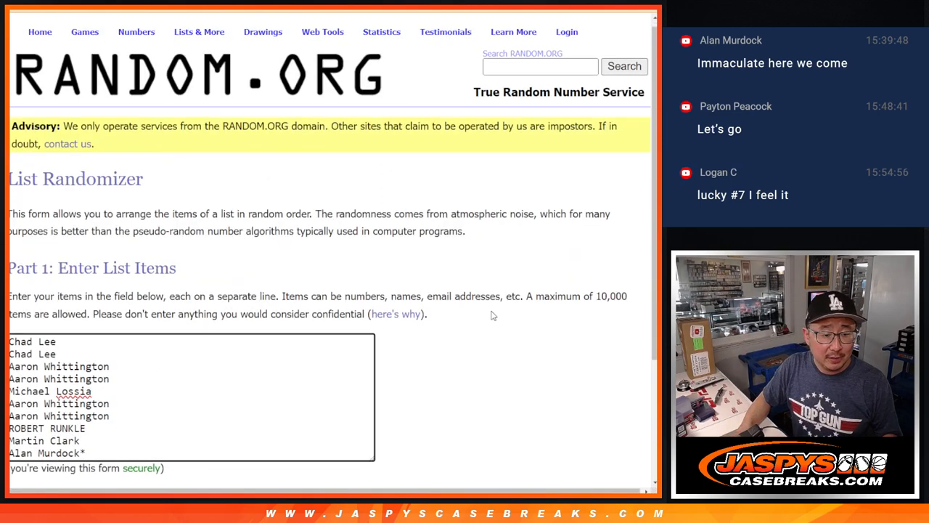
# Step: Scroll down the RANDOM.ORG List Randomizer page holding the entered names
pyautogui.scroll(-3)
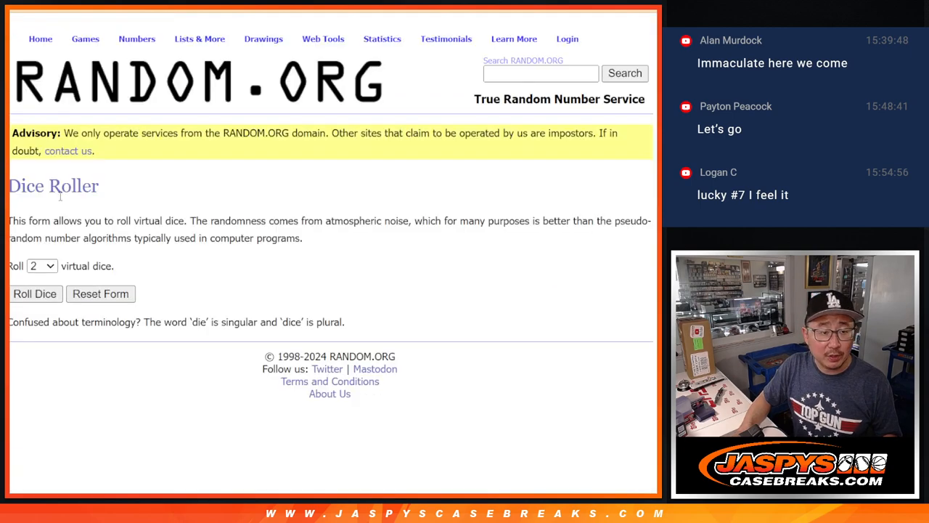
pyautogui.moveTo(407, 167)
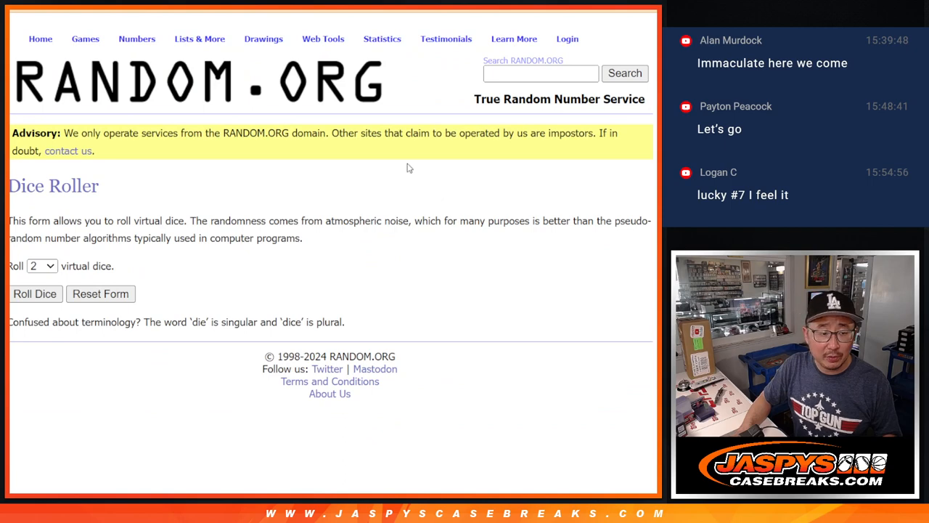
# Step: Return from the shuffled name list to the List Randomizer entry form
pyautogui.click(35, 294)
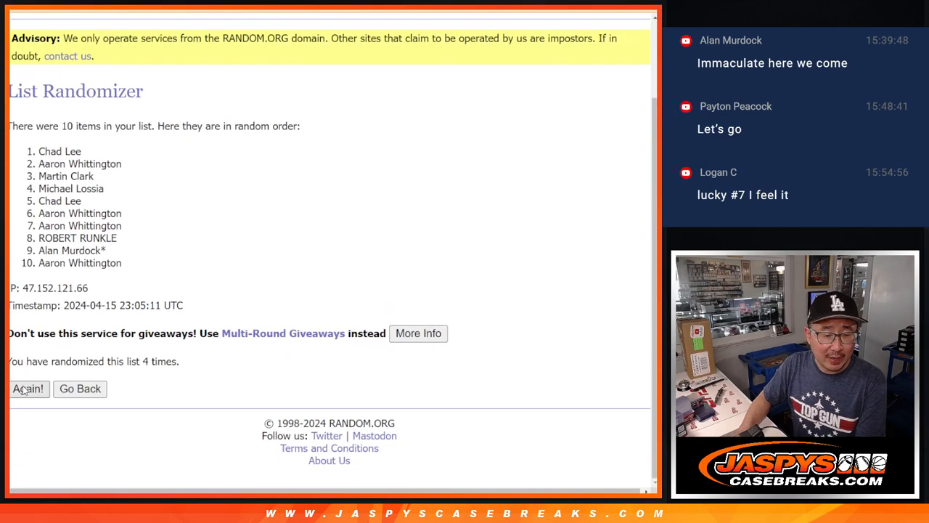
pyautogui.click(28, 389)
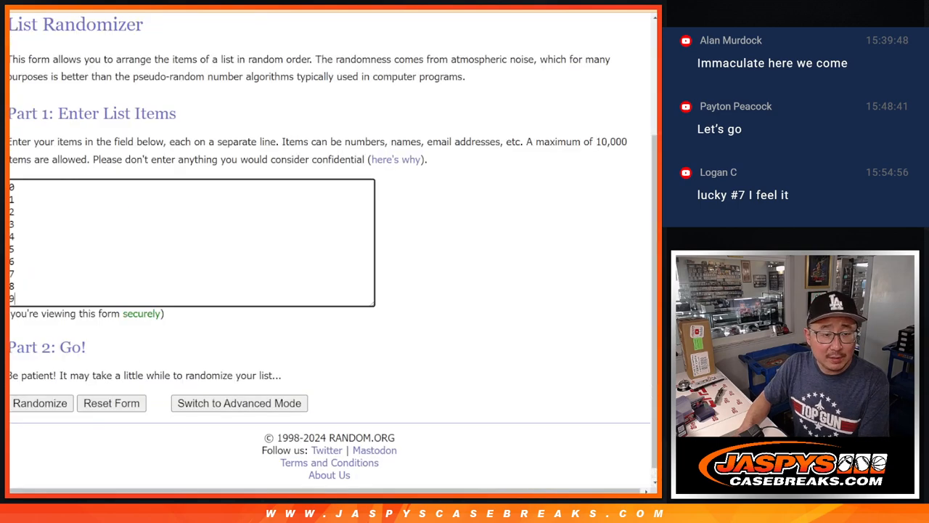
# Step: Shuffle the numbers 0–9 three times and select the final order for copying
pyautogui.click(39, 403)
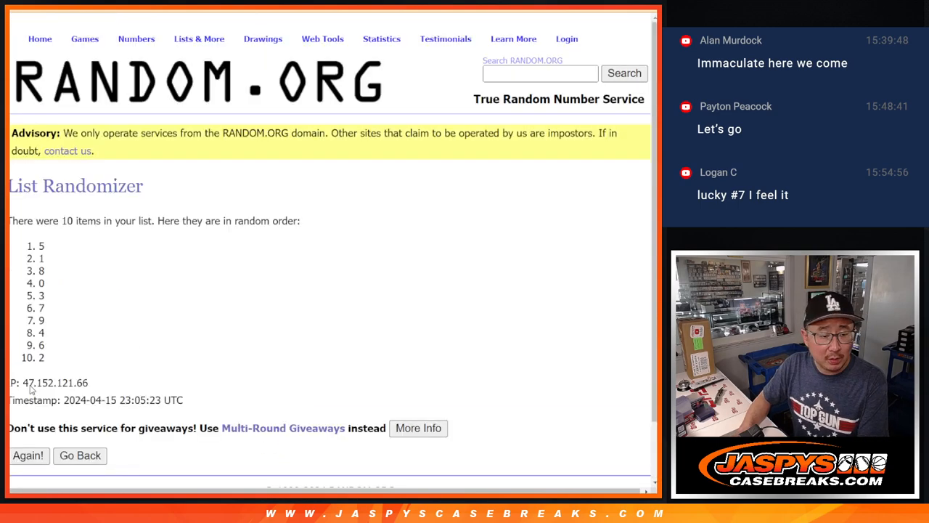
pyautogui.click(29, 455)
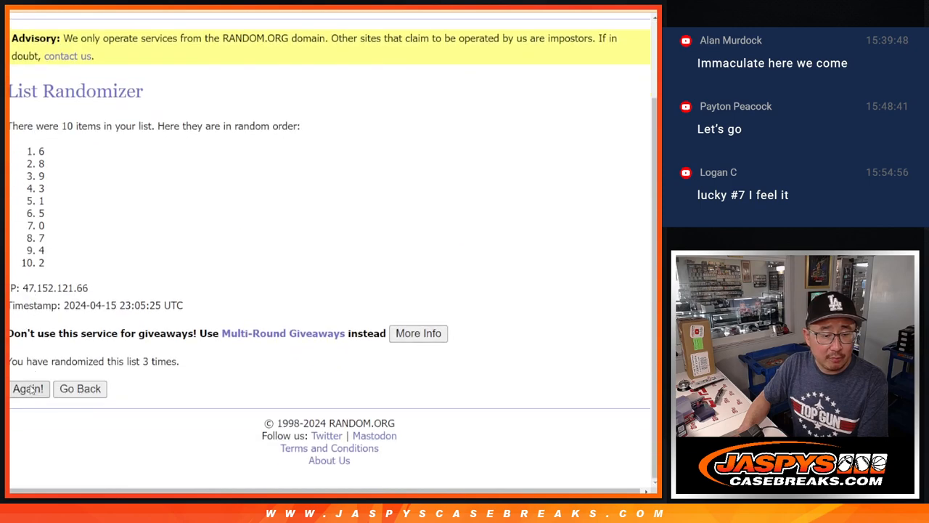
pyautogui.click(28, 389)
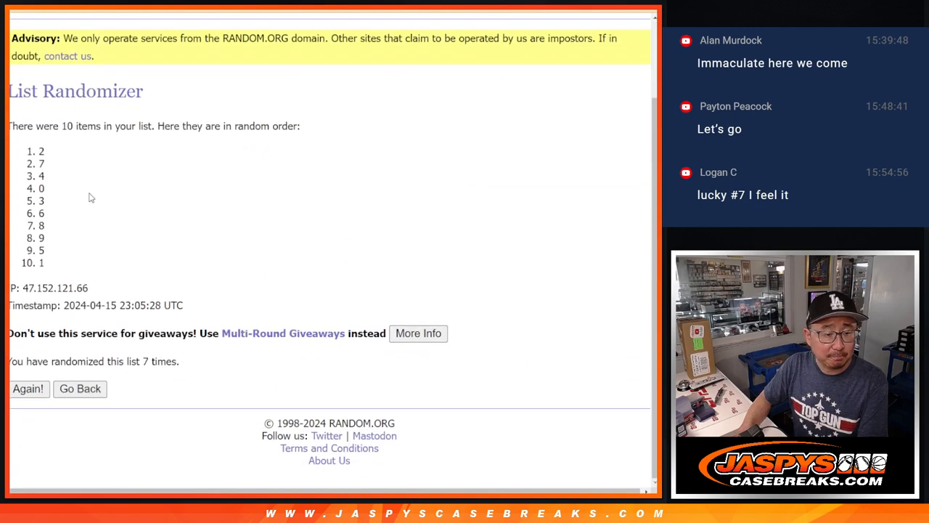
pyautogui.moveTo(42, 151); pyautogui.dragTo(42, 263)
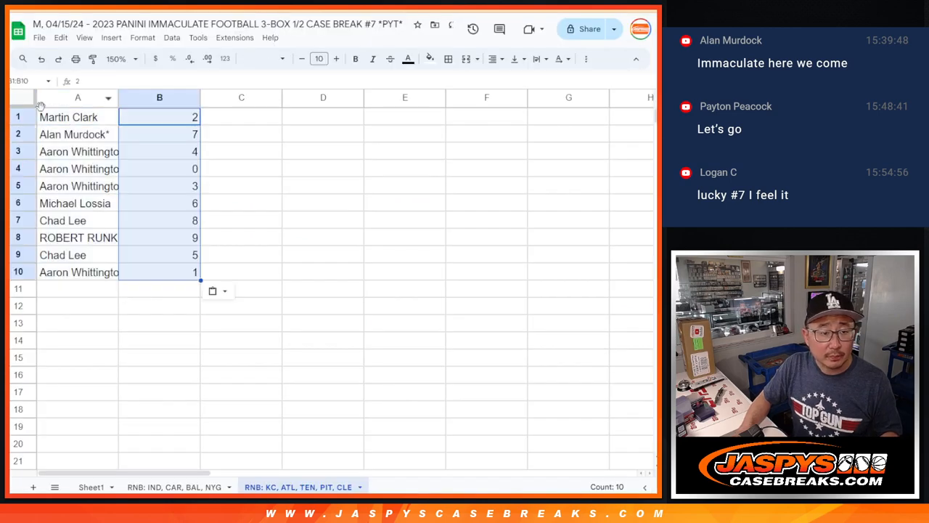
# Step: Select the whole sheet, zoom it to 200 percent, then clear the selection
pyautogui.click(77, 97)
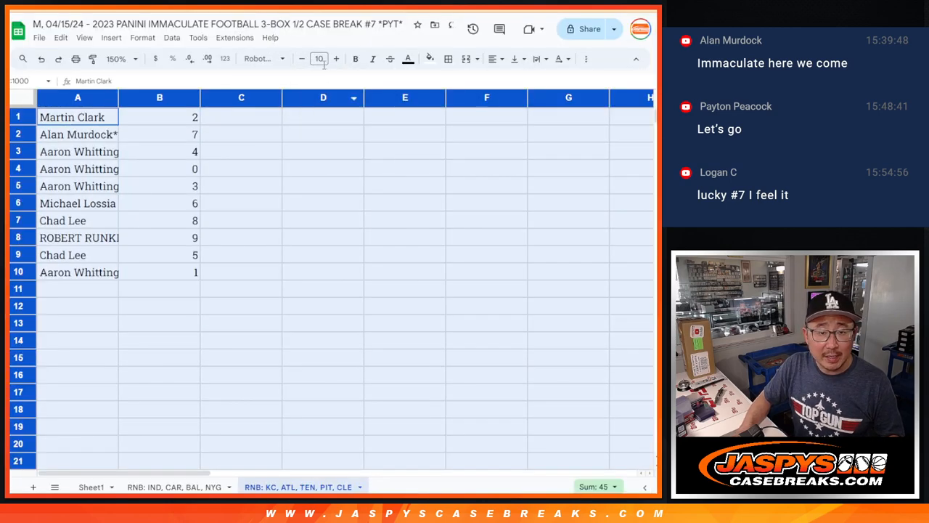
pyautogui.click(116, 58)
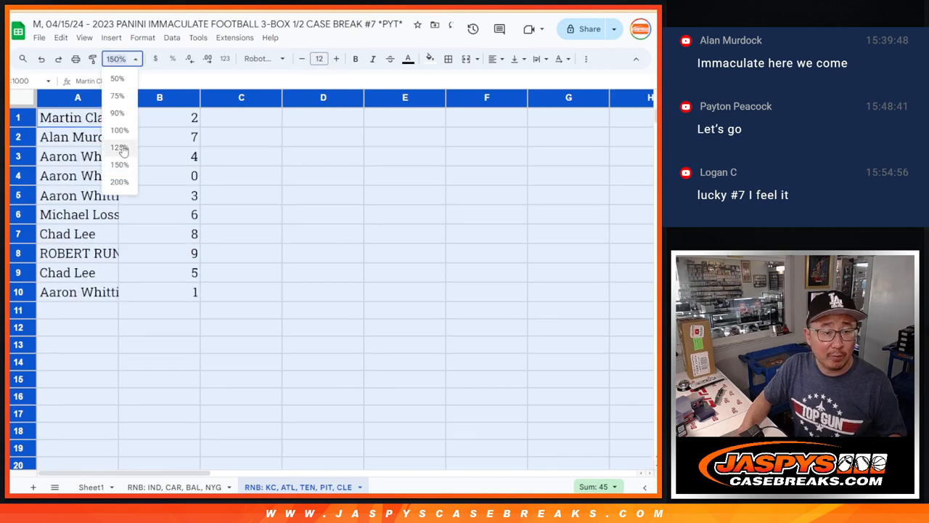
pyautogui.click(119, 181)
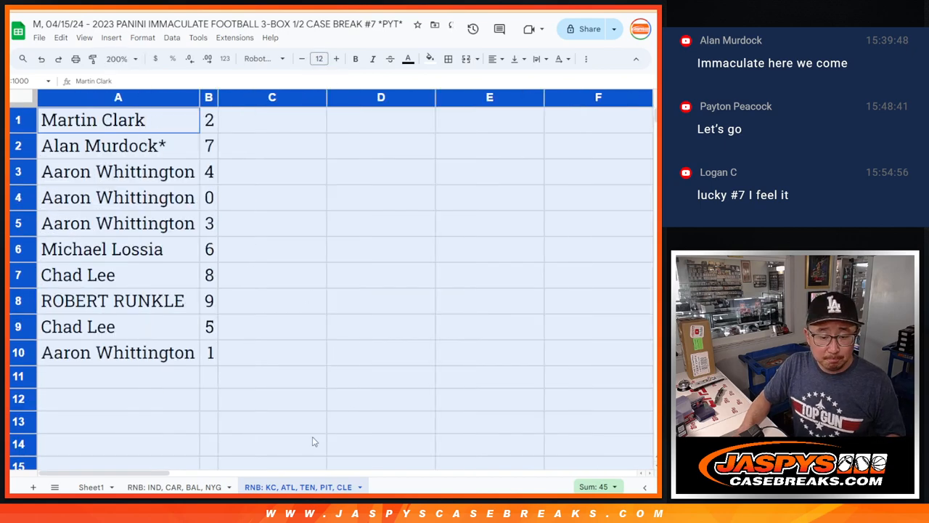
pyautogui.click(381, 421)
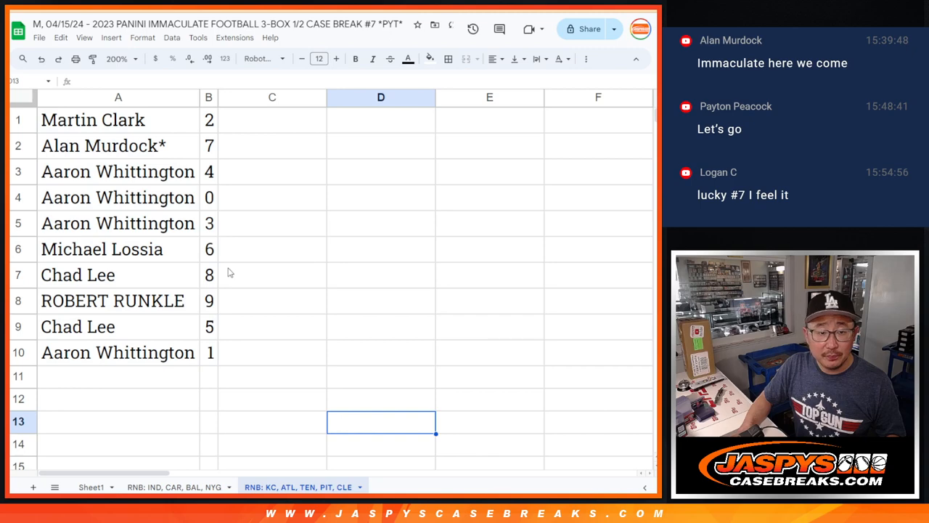
# Step: Select the rows of name–number pairs, including those paired with 0 and 1, for sorting
pyautogui.click(118, 353)
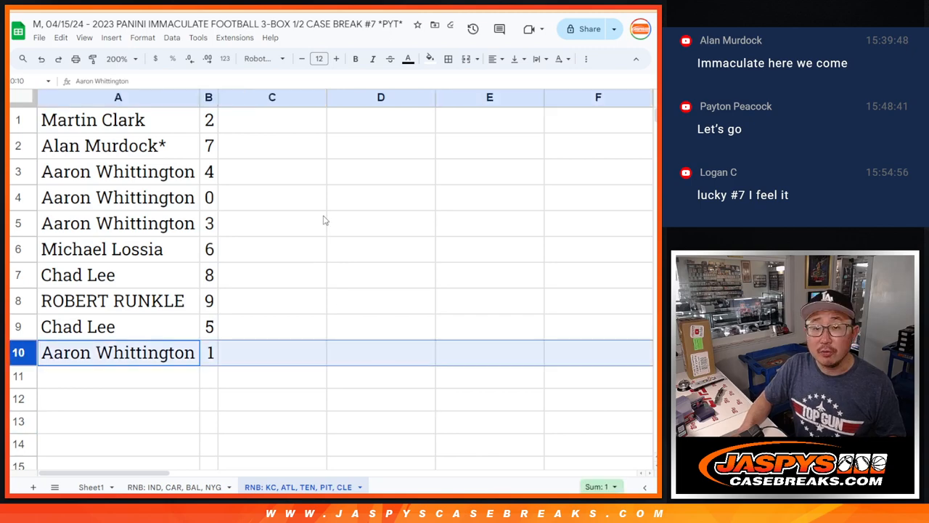
pyautogui.click(118, 171)
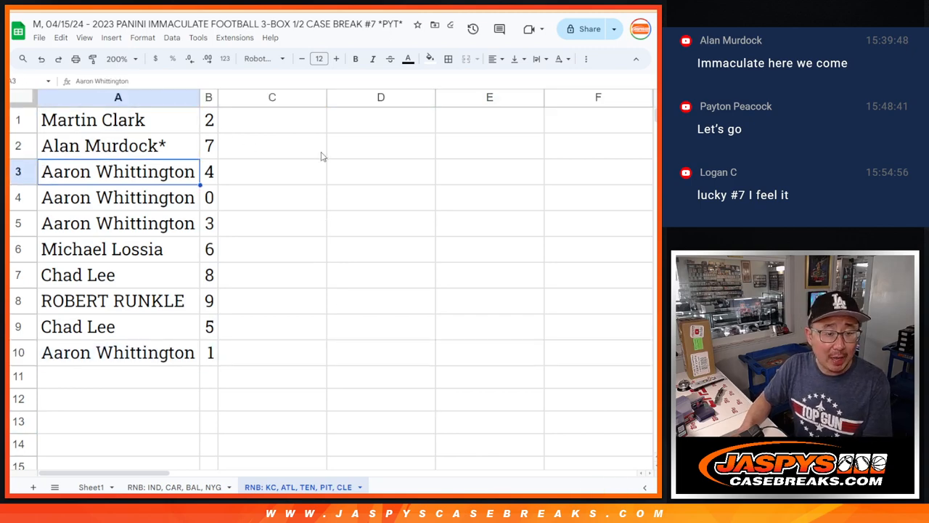
pyautogui.click(118, 223)
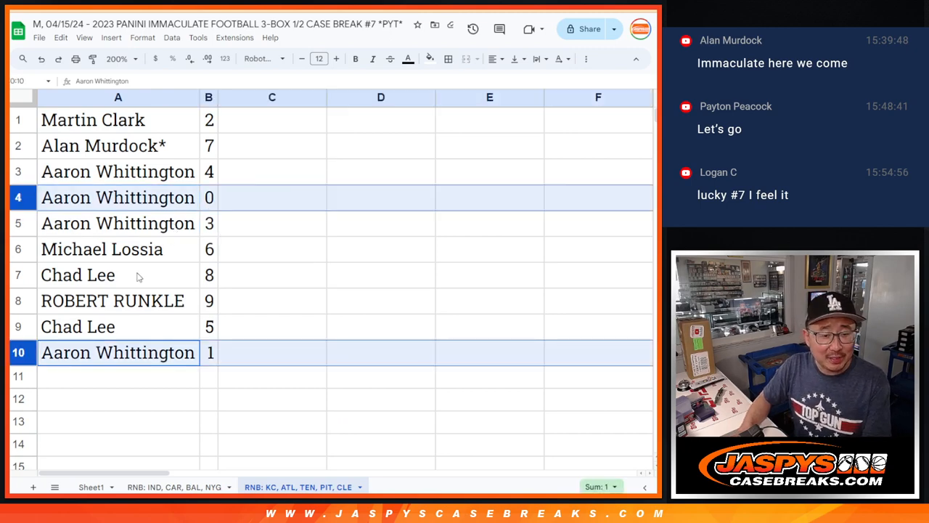
pyautogui.click(118, 326)
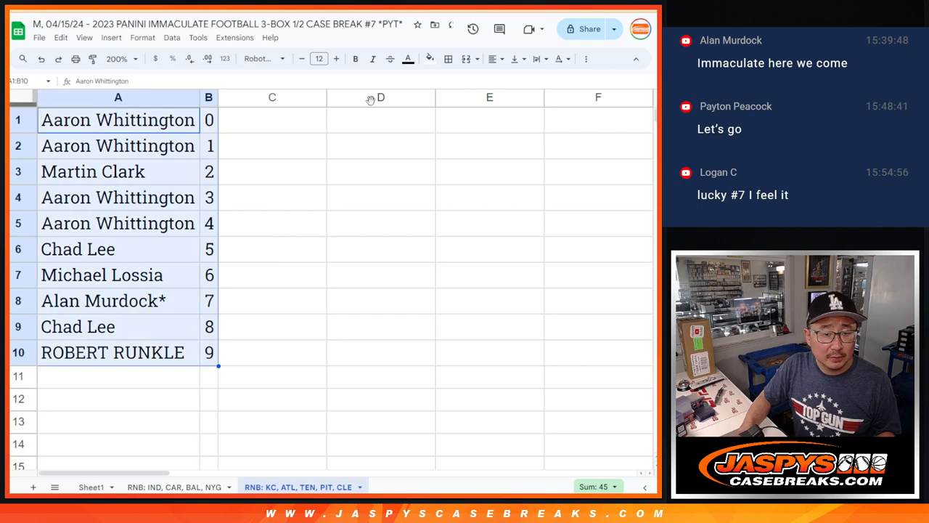
pyautogui.moveTo(523, 83)
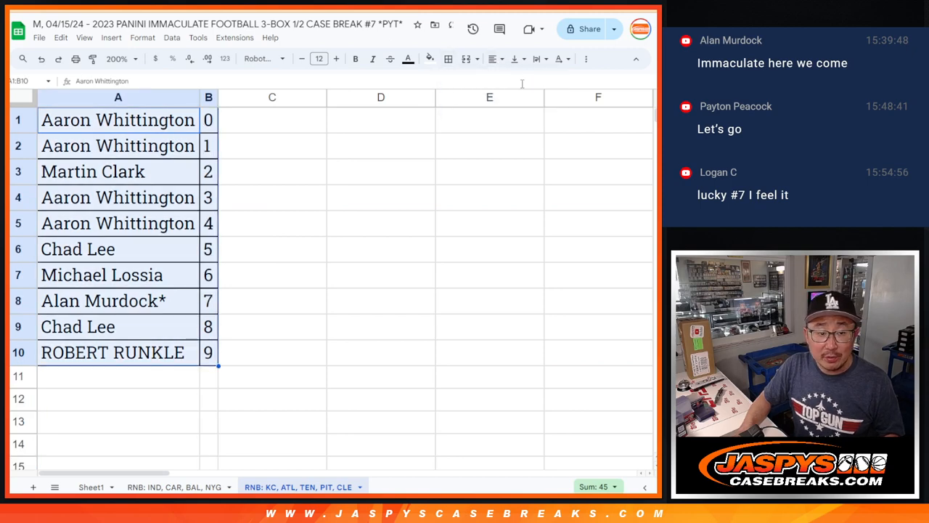